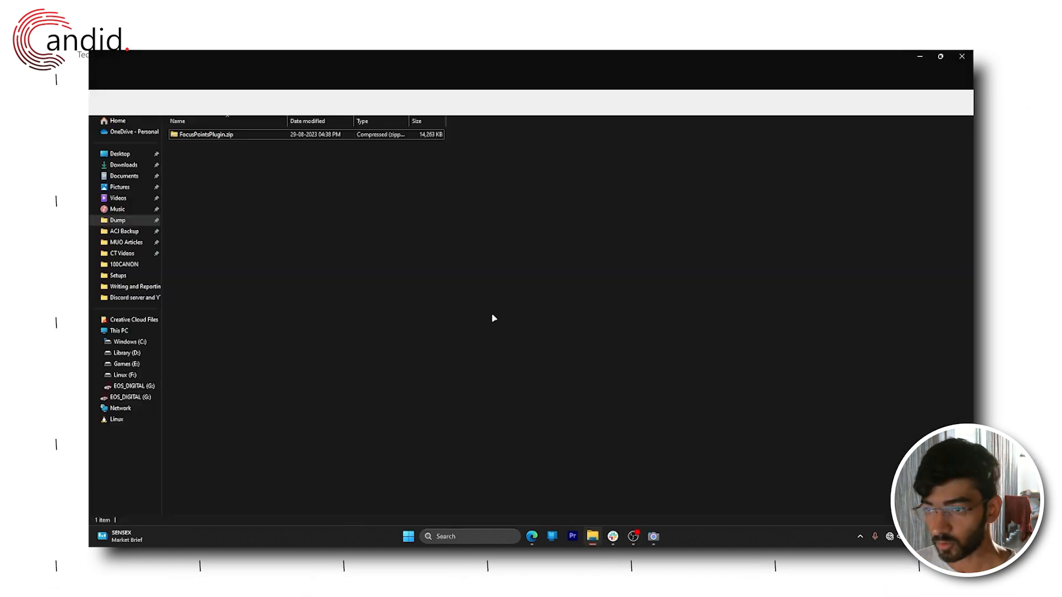
# - Select FocusPointsPlugin.zip and bring up its context menu
pyautogui.click(206, 134)
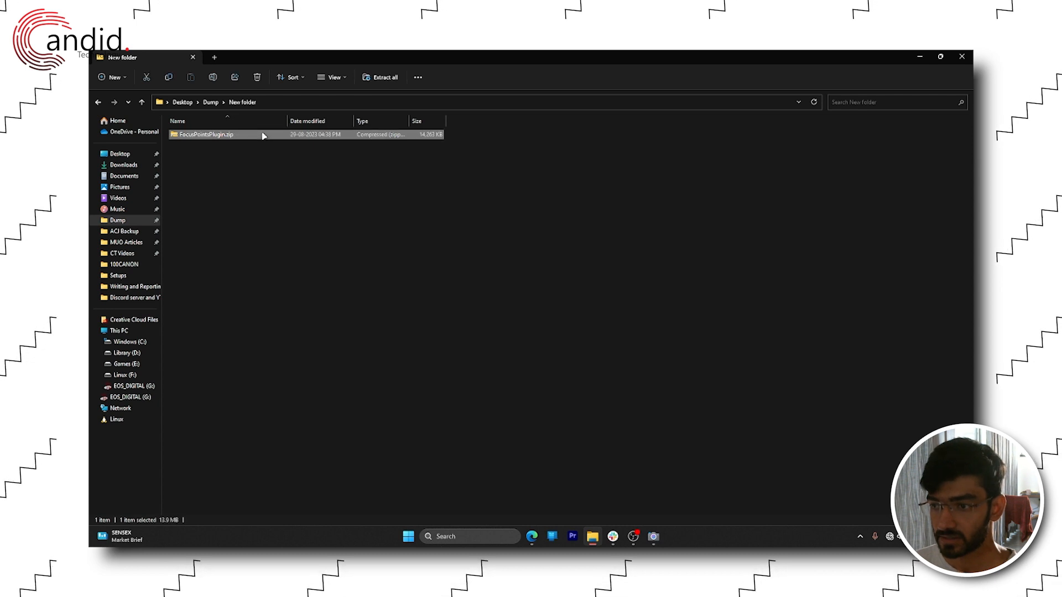
pyautogui.rightClick(206, 134)
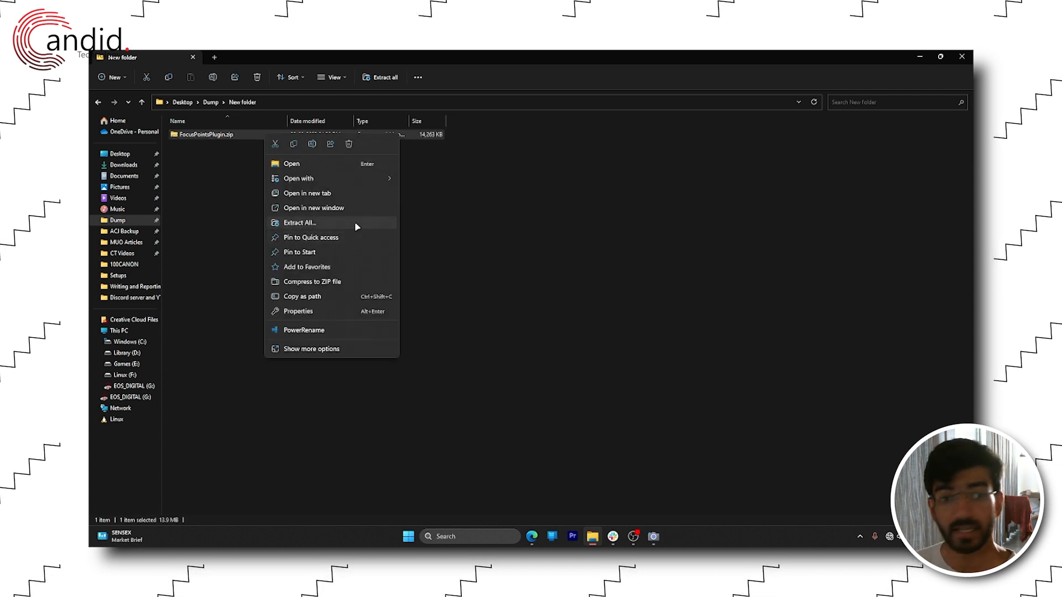
# - Extract All from FocusPointsPlugin.zip into the default FocusPointsPlugin destination folder
pyautogui.click(298, 222)
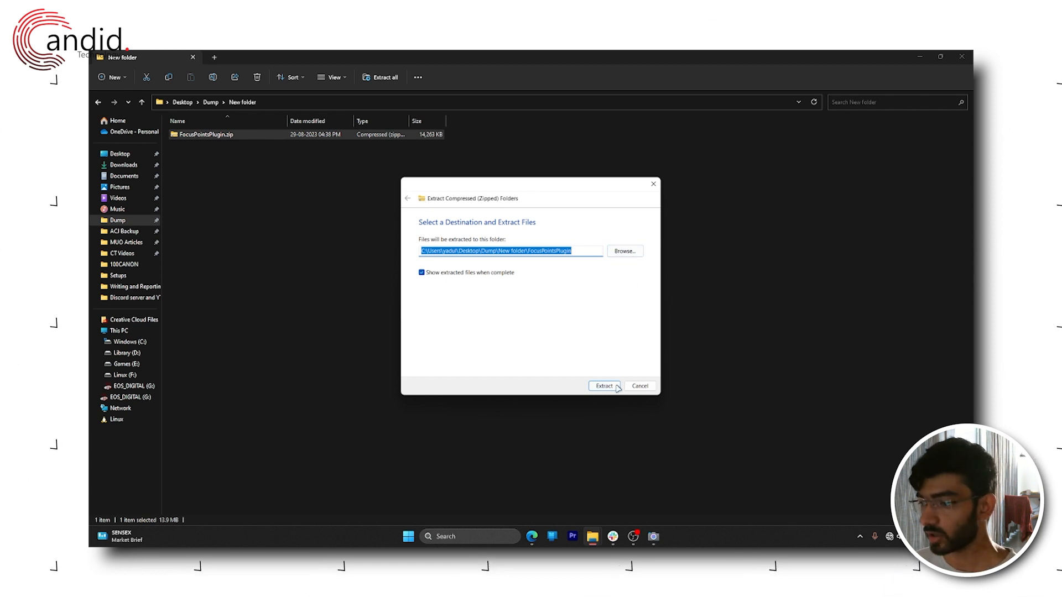
pyautogui.click(603, 386)
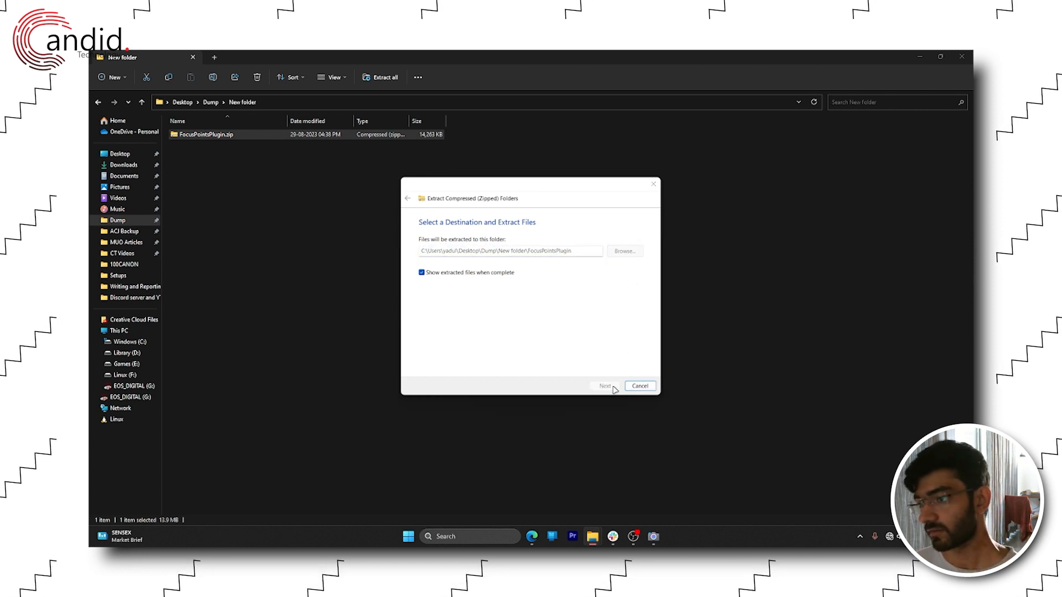
pyautogui.click(604, 386)
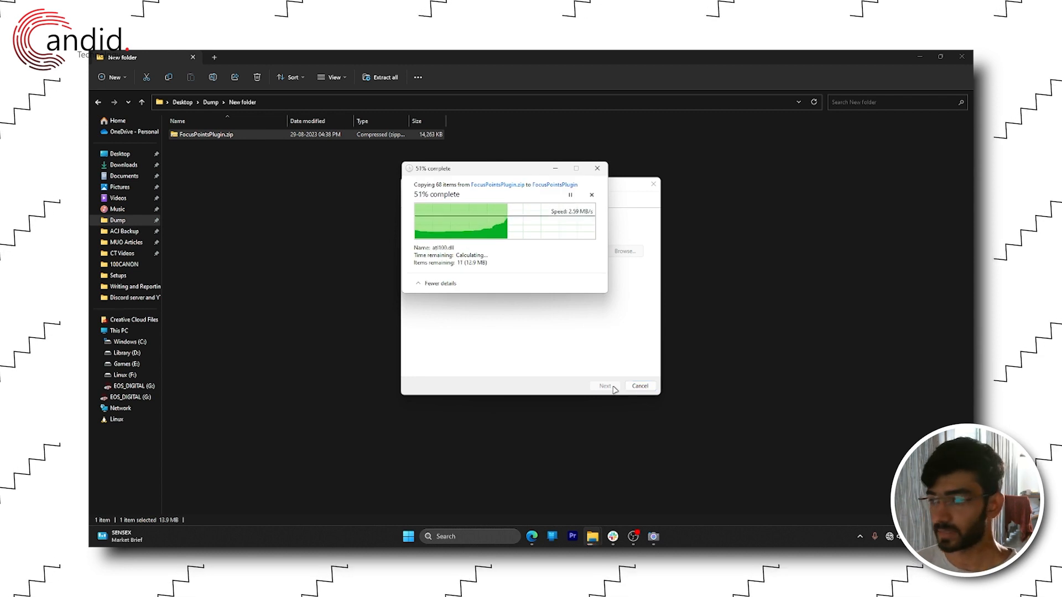